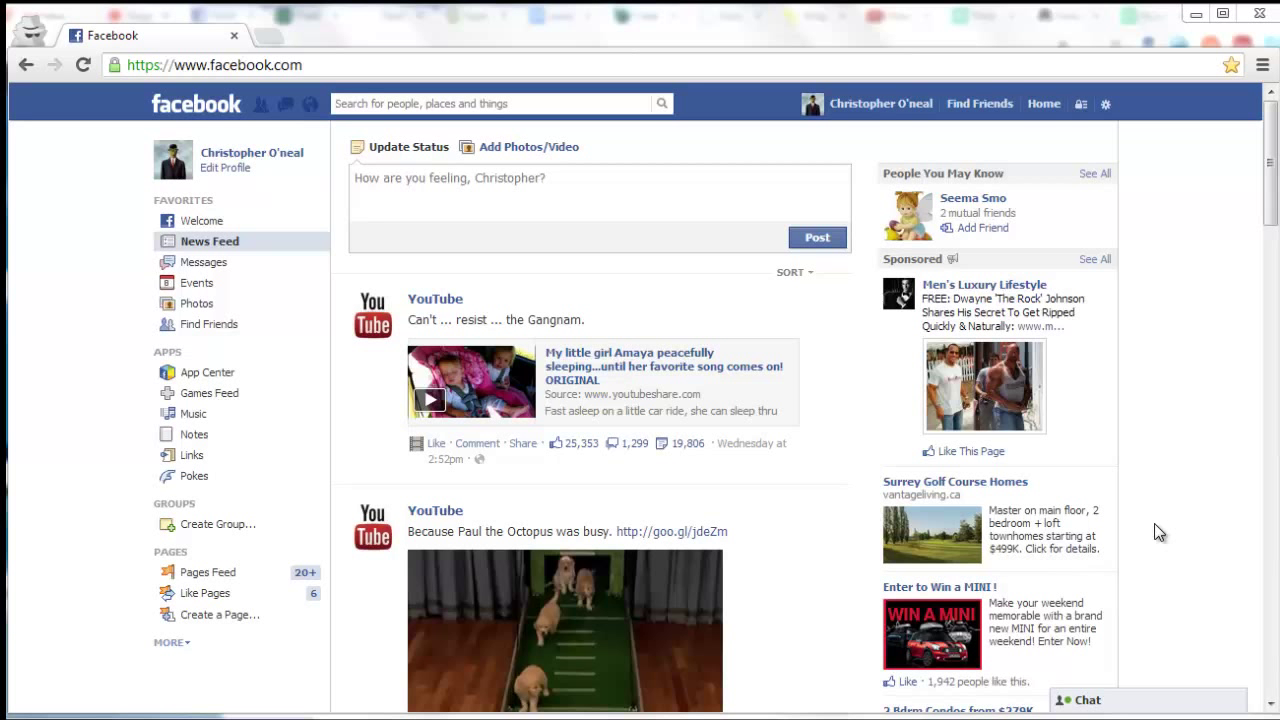
pyautogui.moveTo(1184, 271)
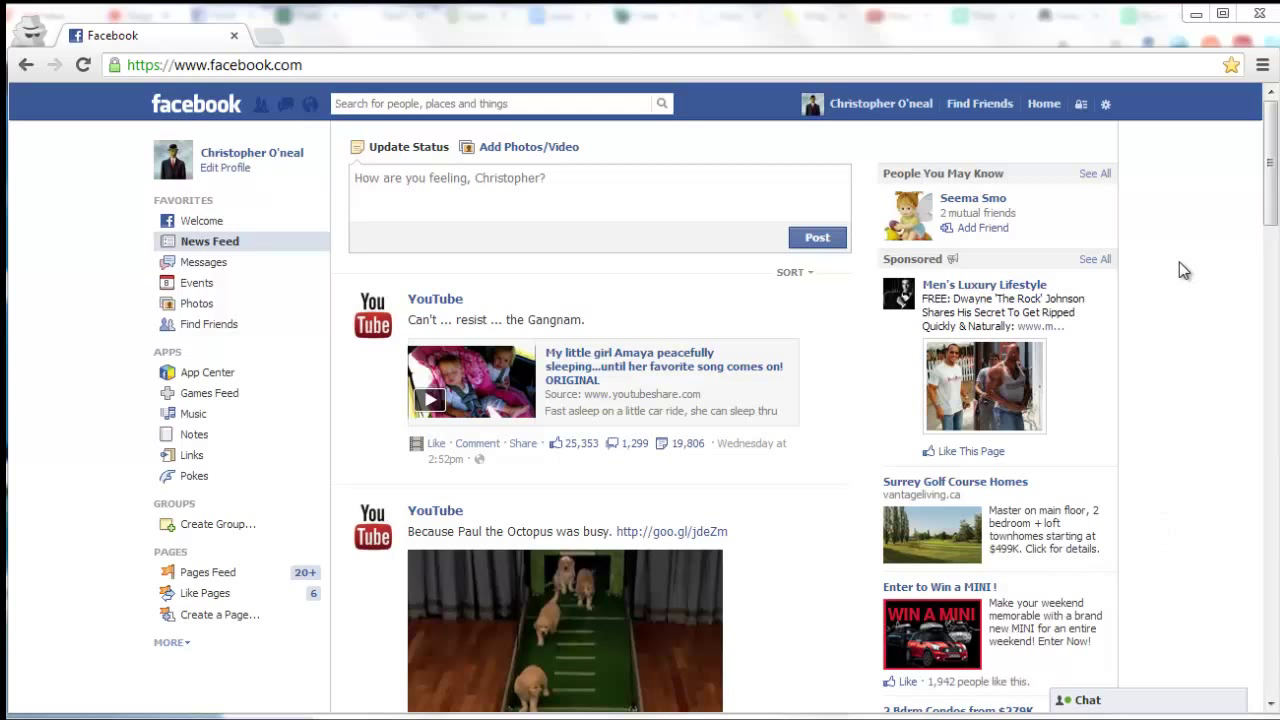
pyautogui.moveTo(1131, 146)
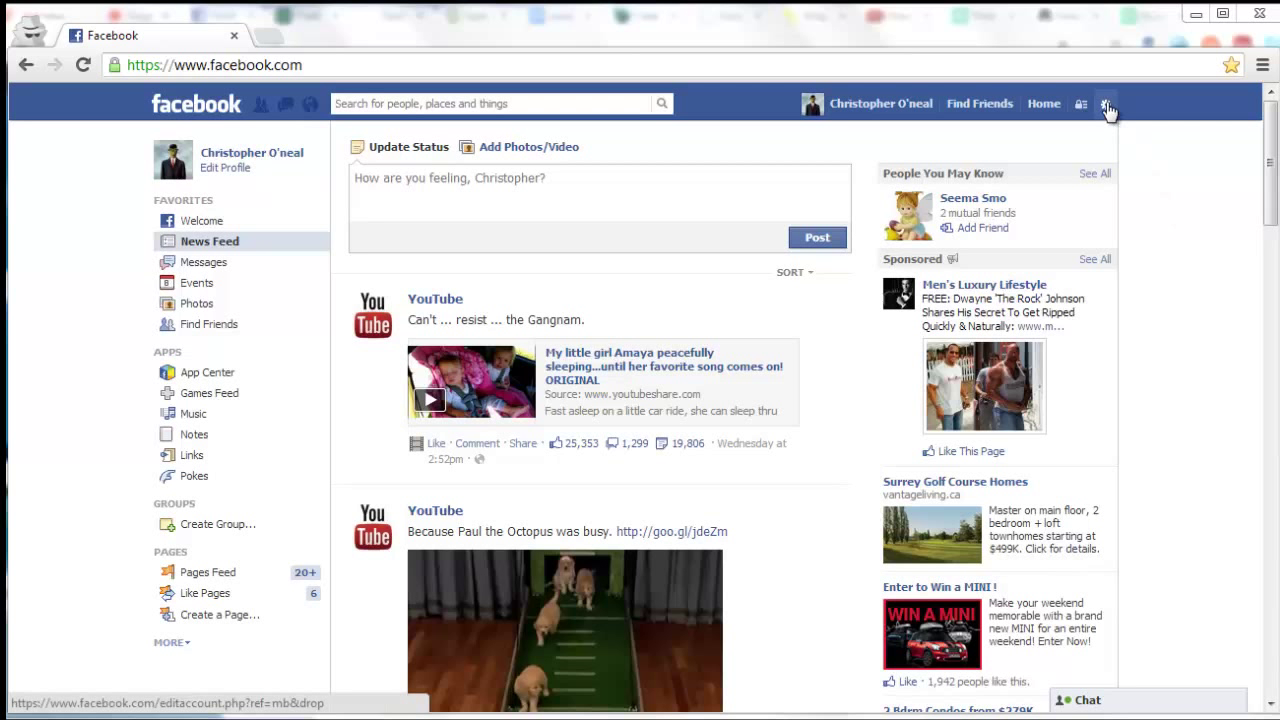
# - Open the account dropdown menu using the gear icon on the news feed
pyautogui.click(1107, 103)
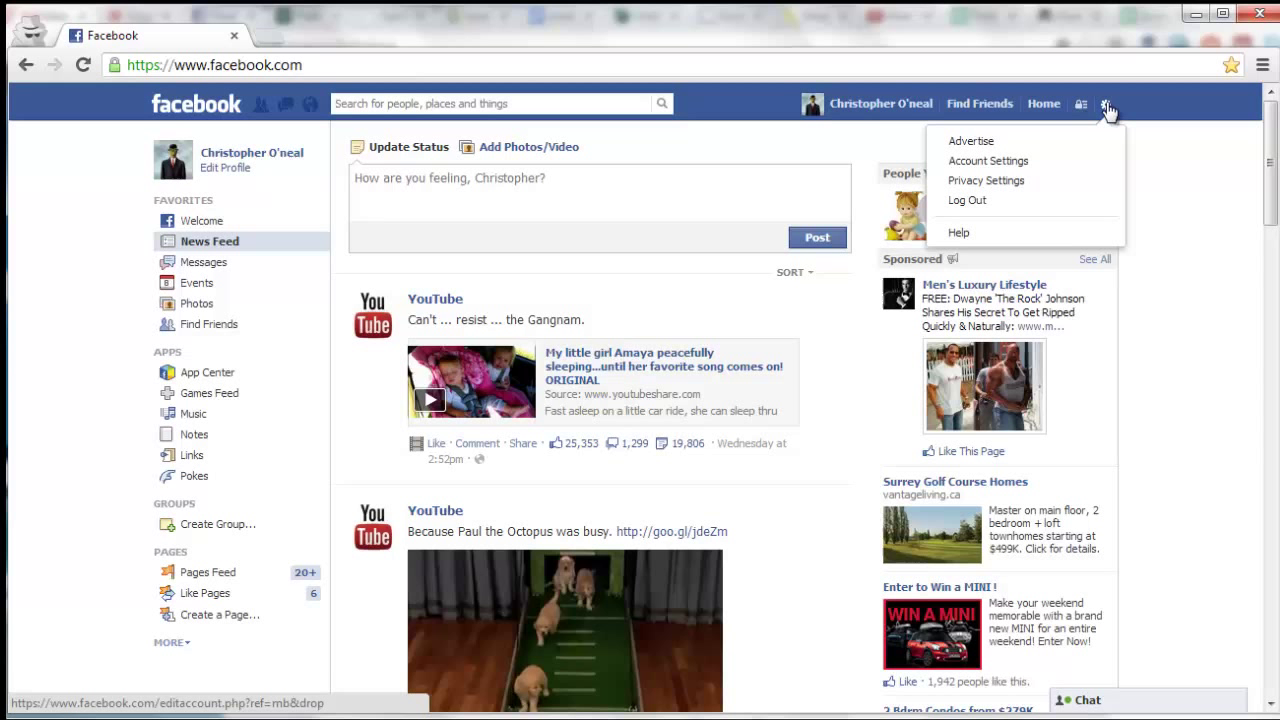
pyautogui.moveTo(988, 161)
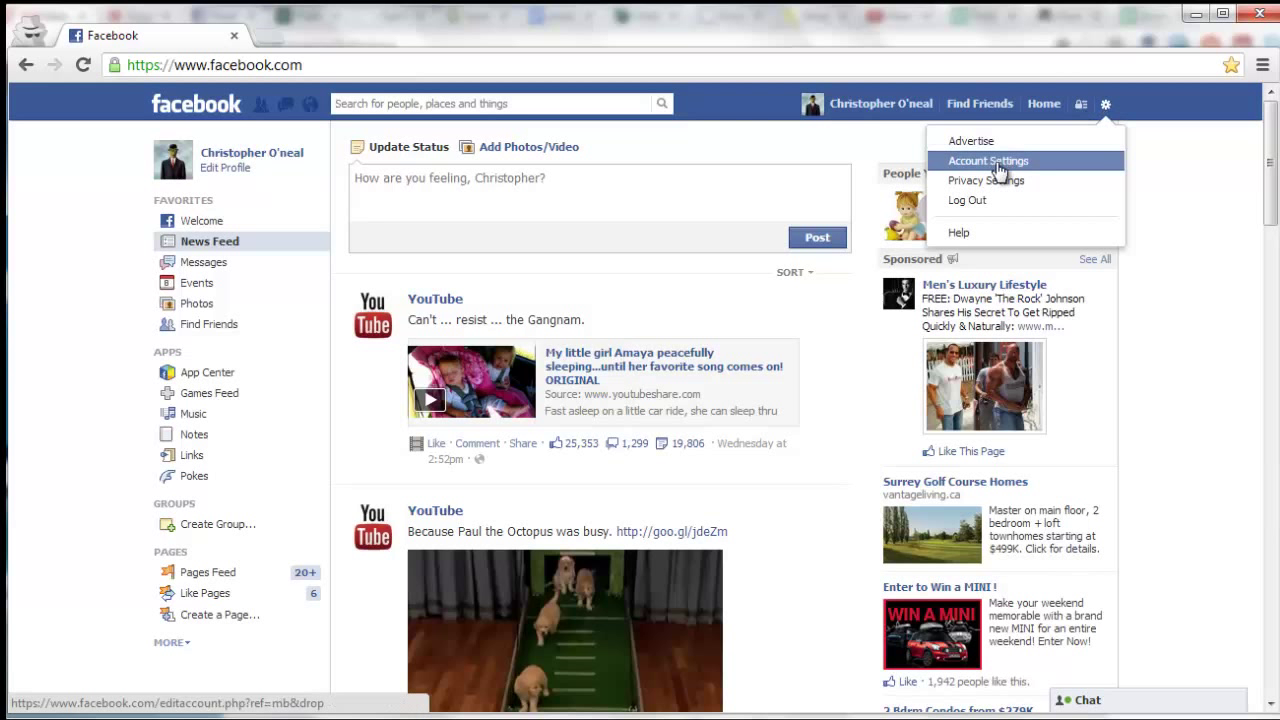
# - Go to General Account Settings and start adding another email address
pyautogui.click(988, 161)
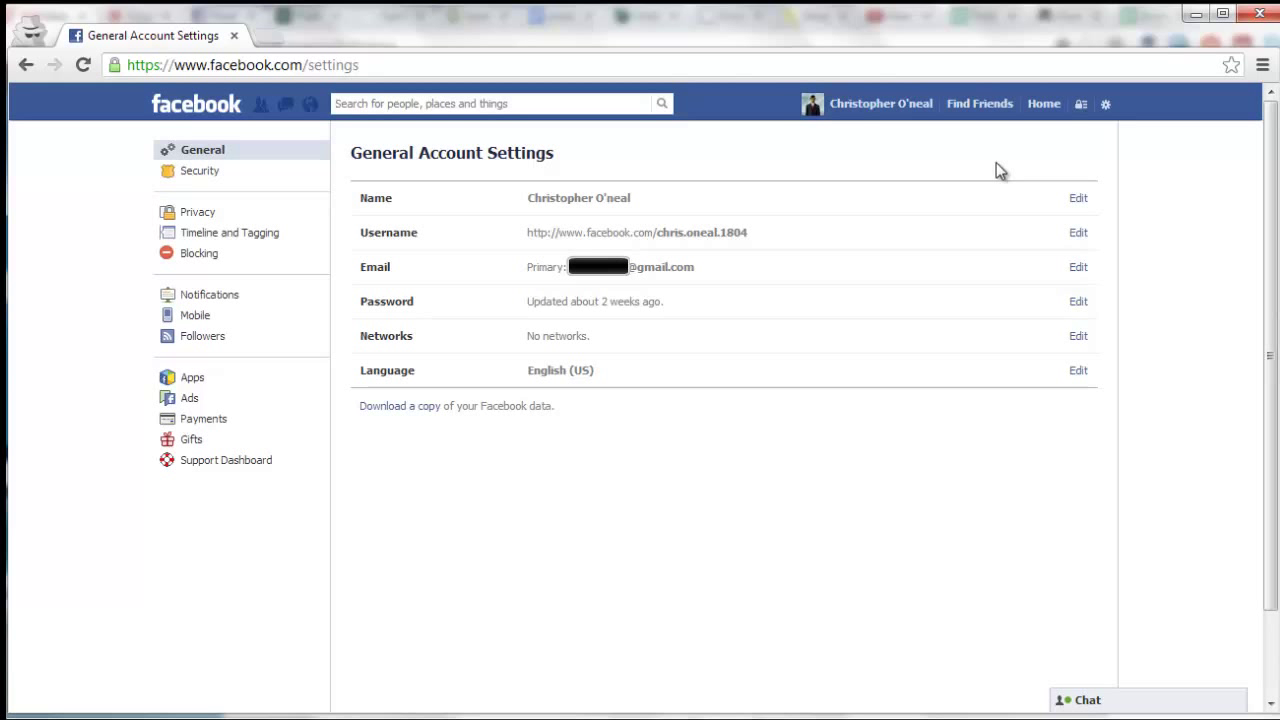
pyautogui.moveTo(651, 273)
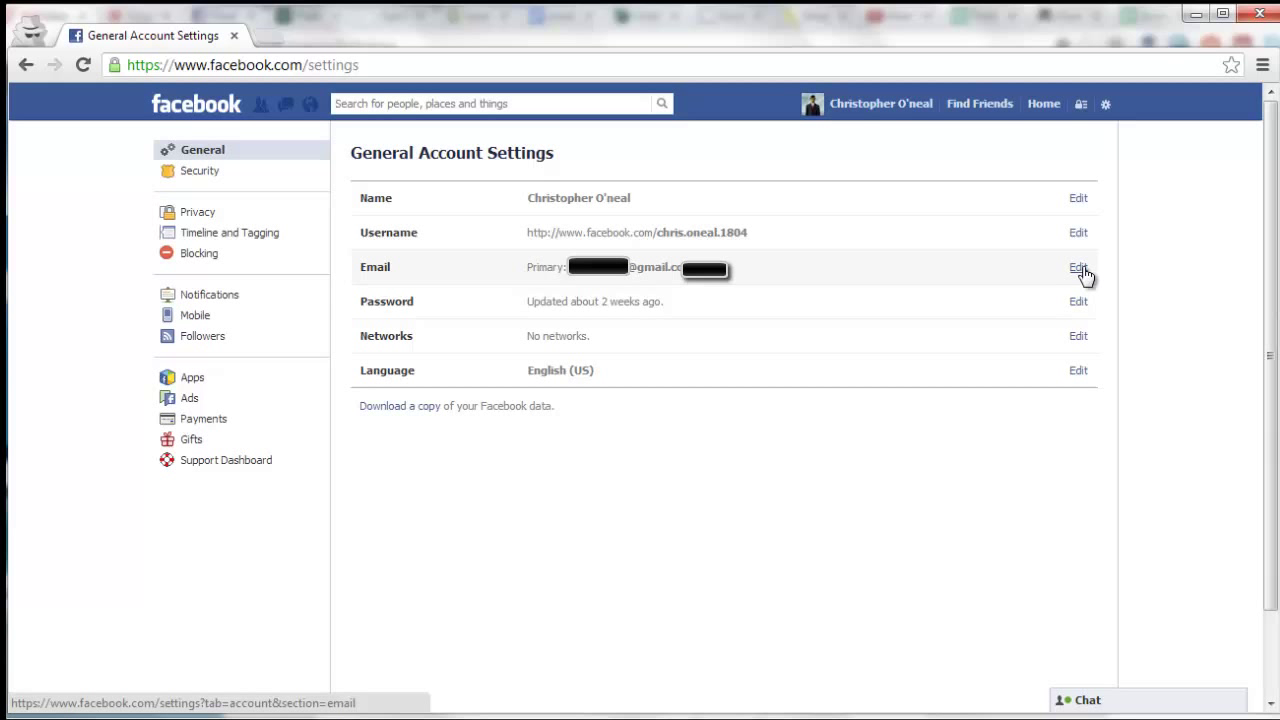
pyautogui.click(1078, 267)
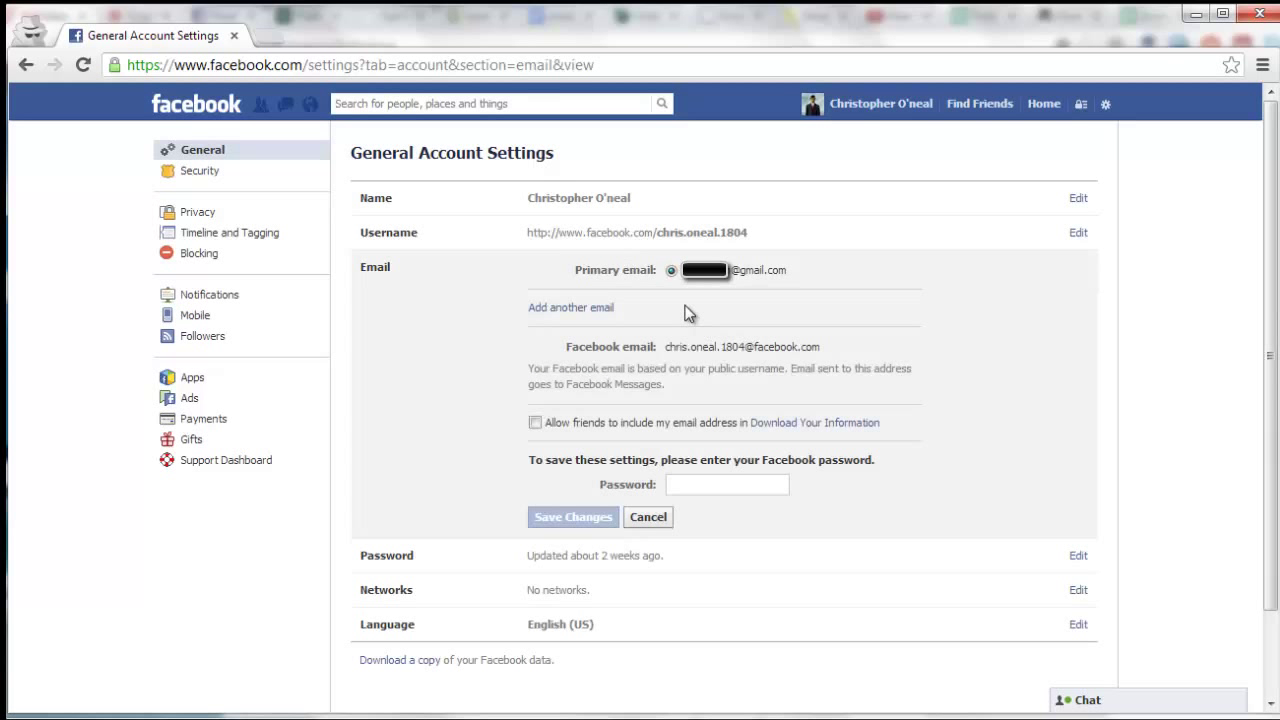
pyautogui.click(570, 307)
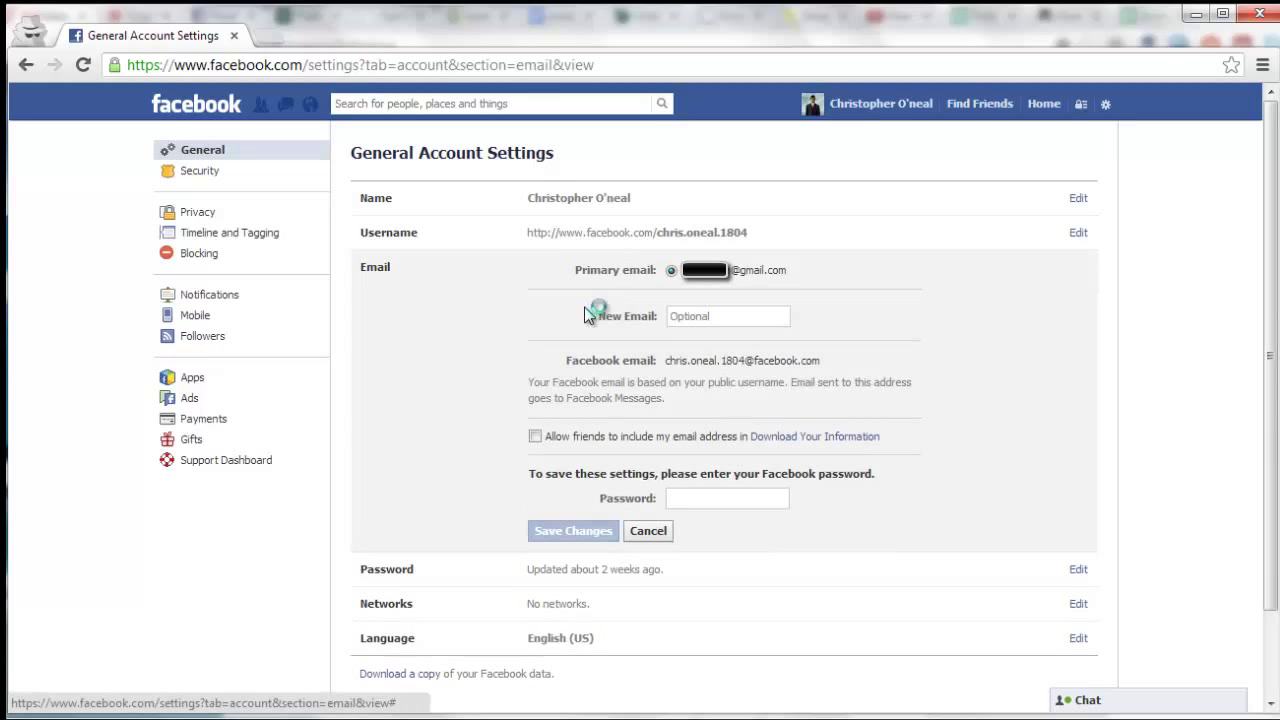
pyautogui.click(728, 316)
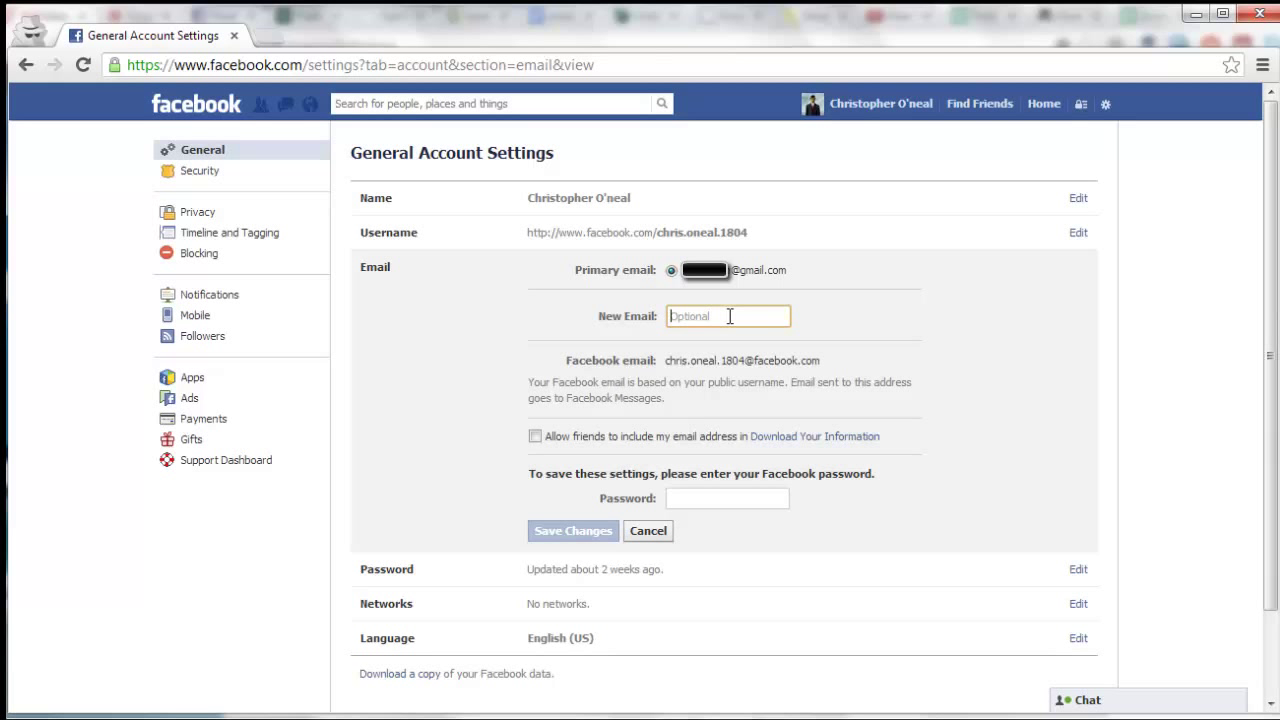
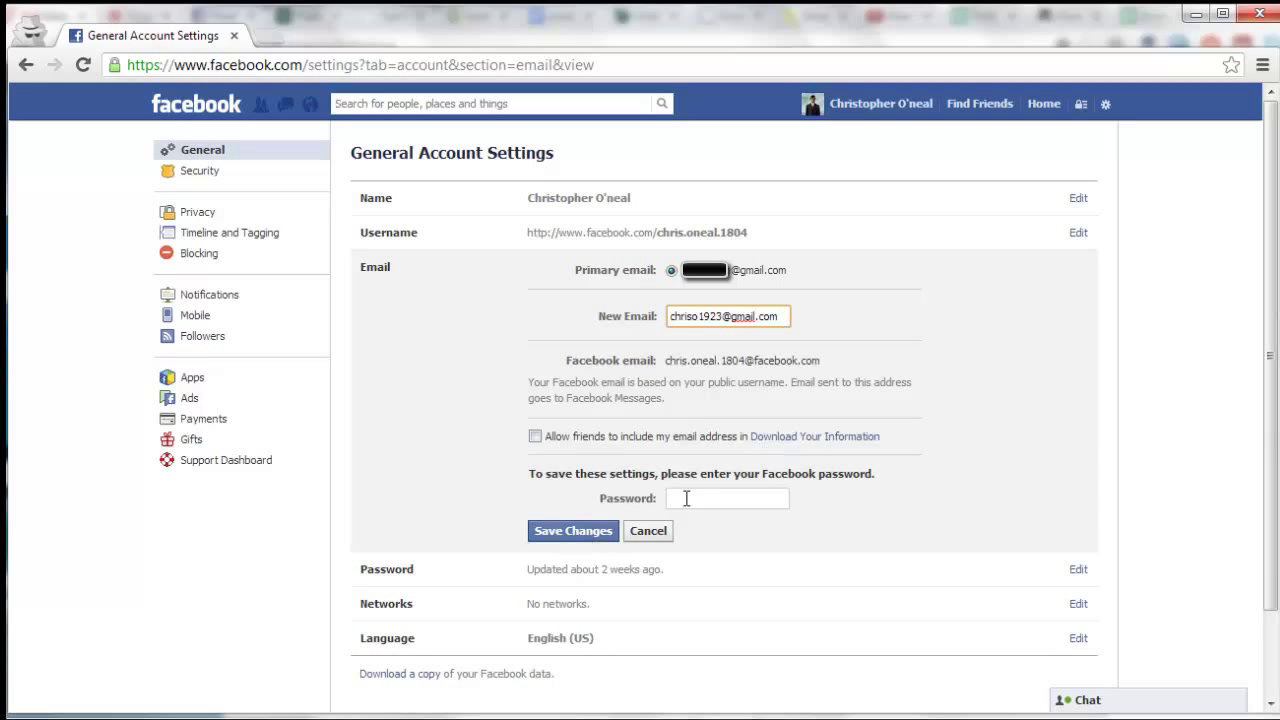
pyautogui.click(727, 498)
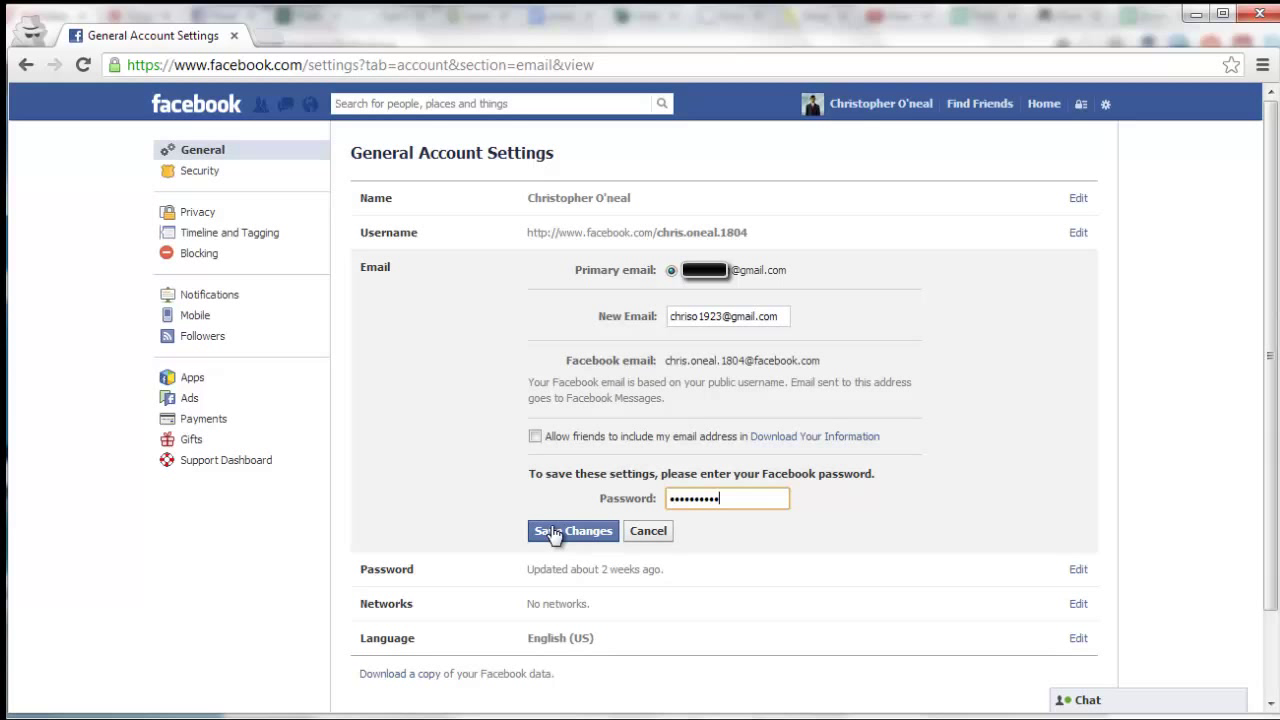
# - Save the new email address and dismiss the Email Confirmation notice
pyautogui.click(572, 530)
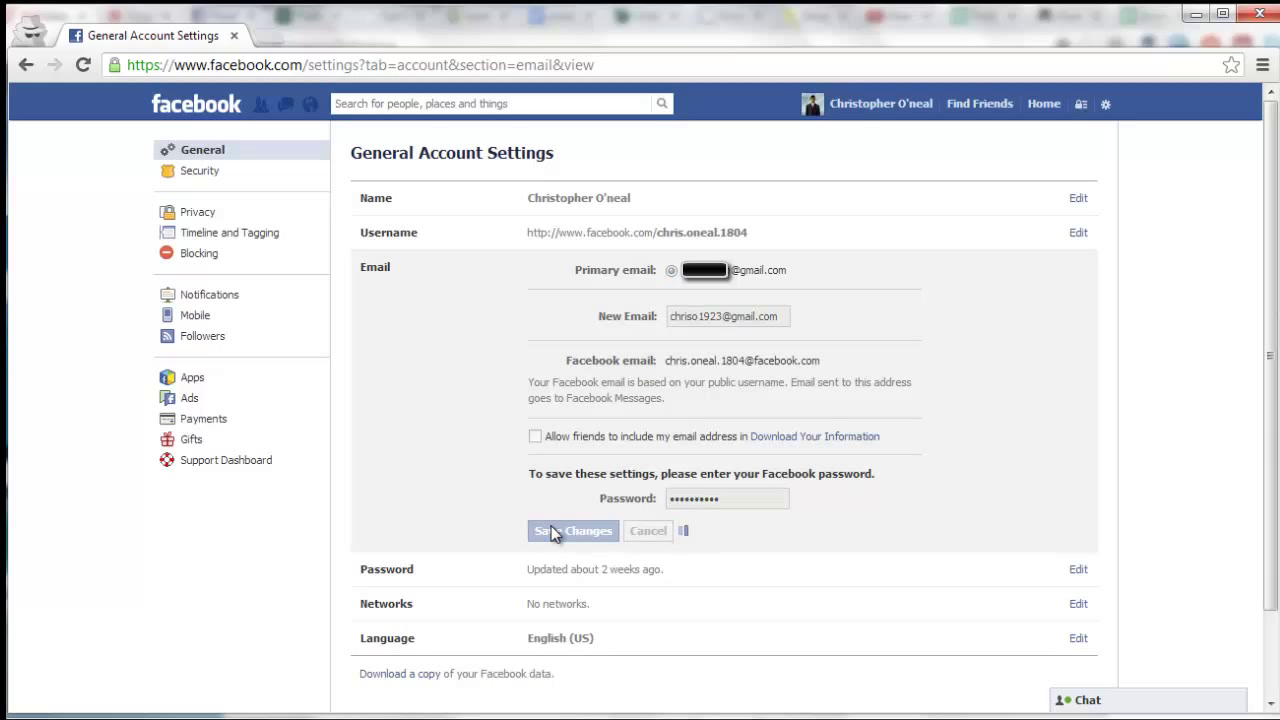
pyautogui.click(572, 531)
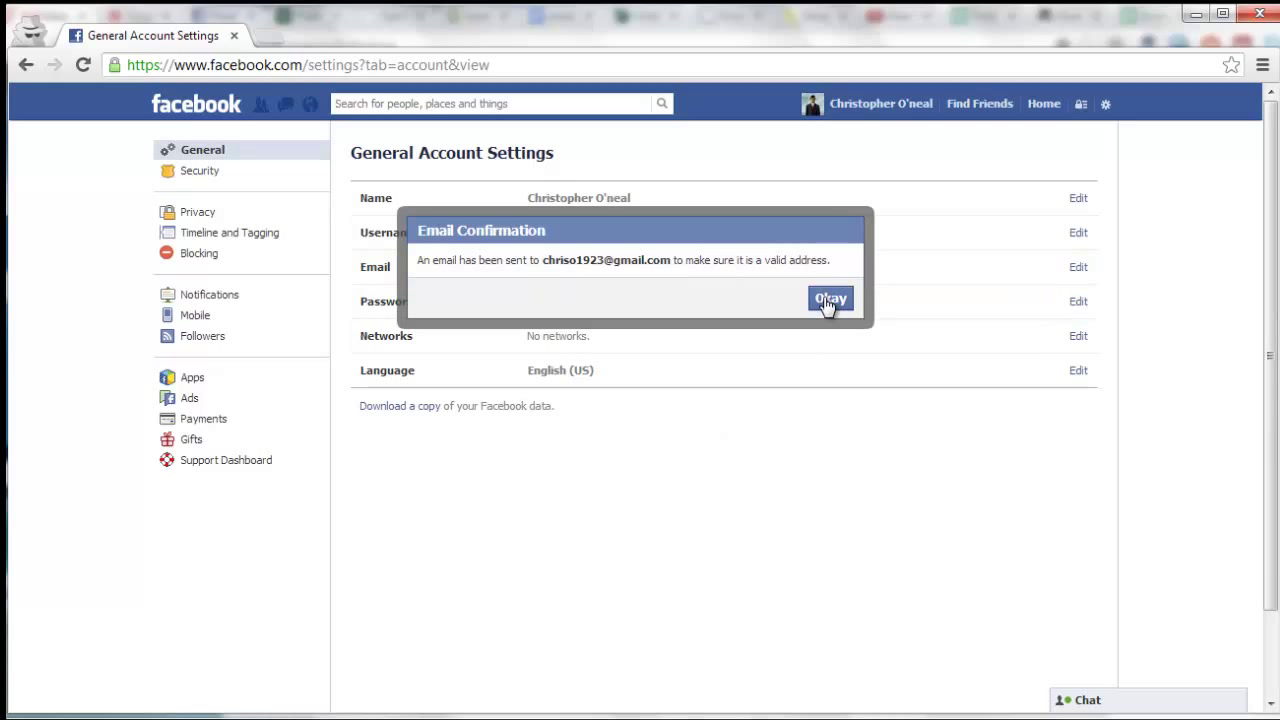
pyautogui.moveTo(829, 299)
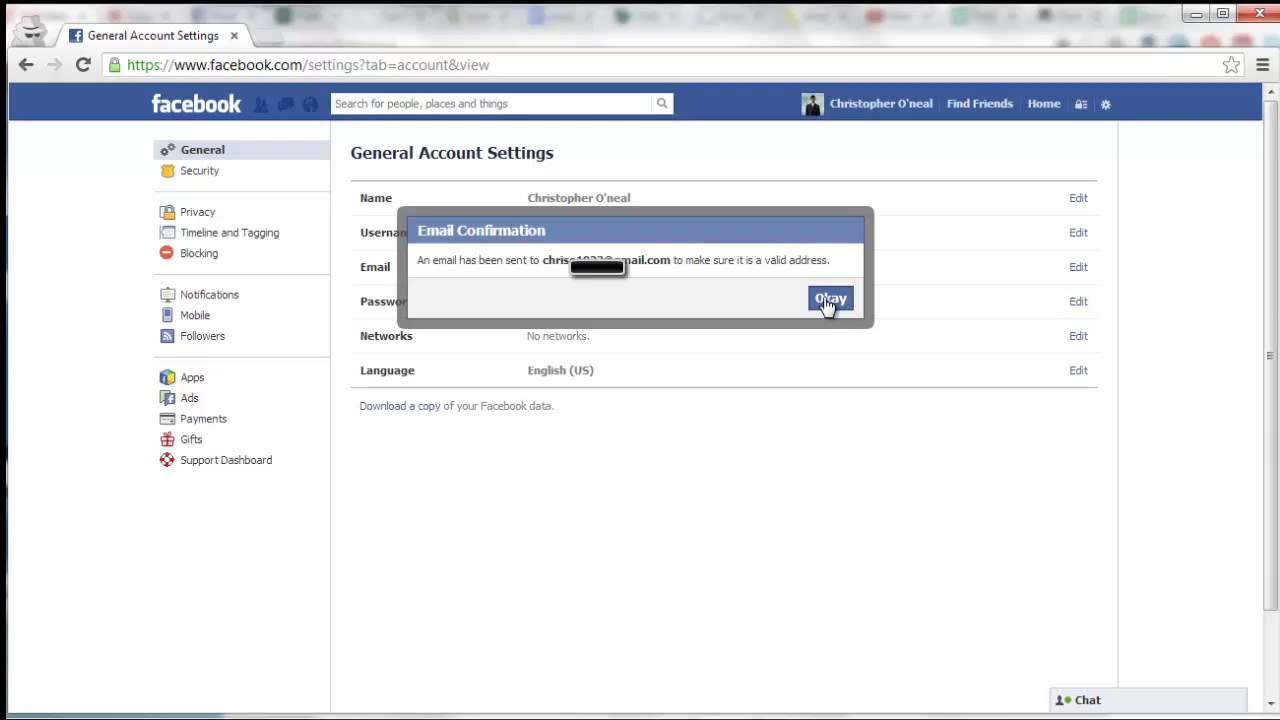
pyautogui.click(829, 299)
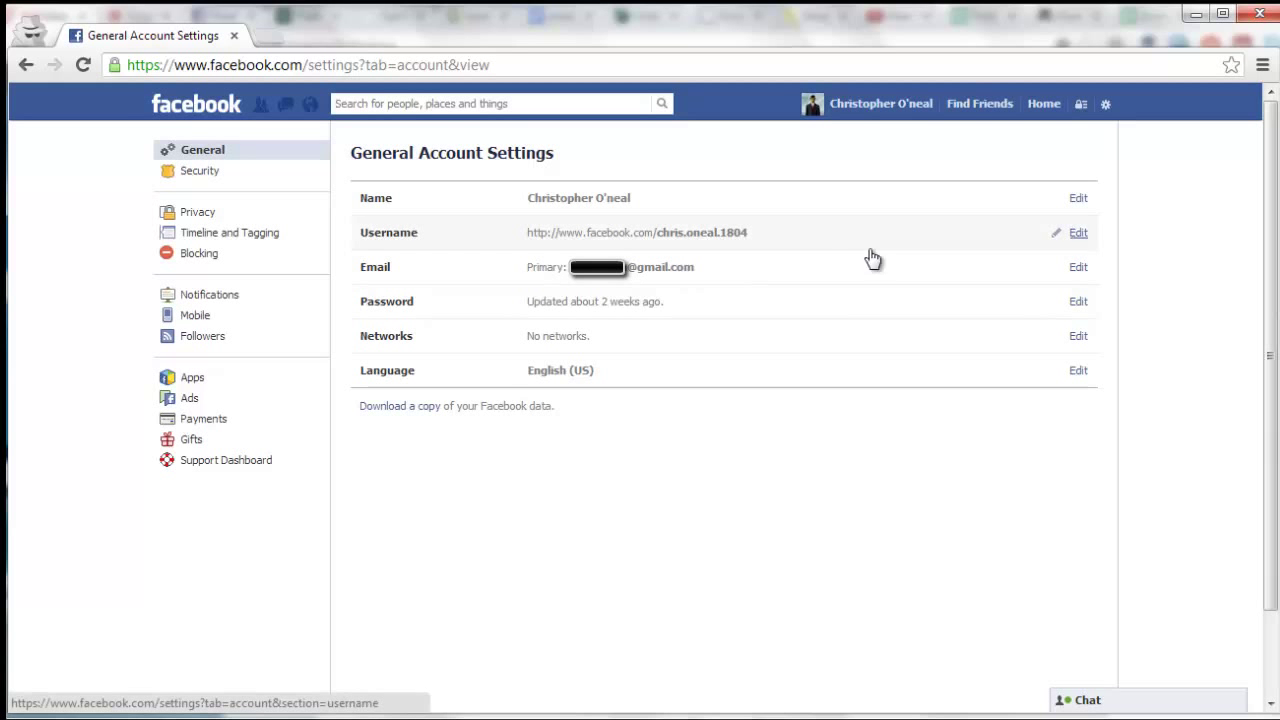
# - Open Facebook's Email Verification message in the Gmail inbox
pyautogui.click(340, 35)
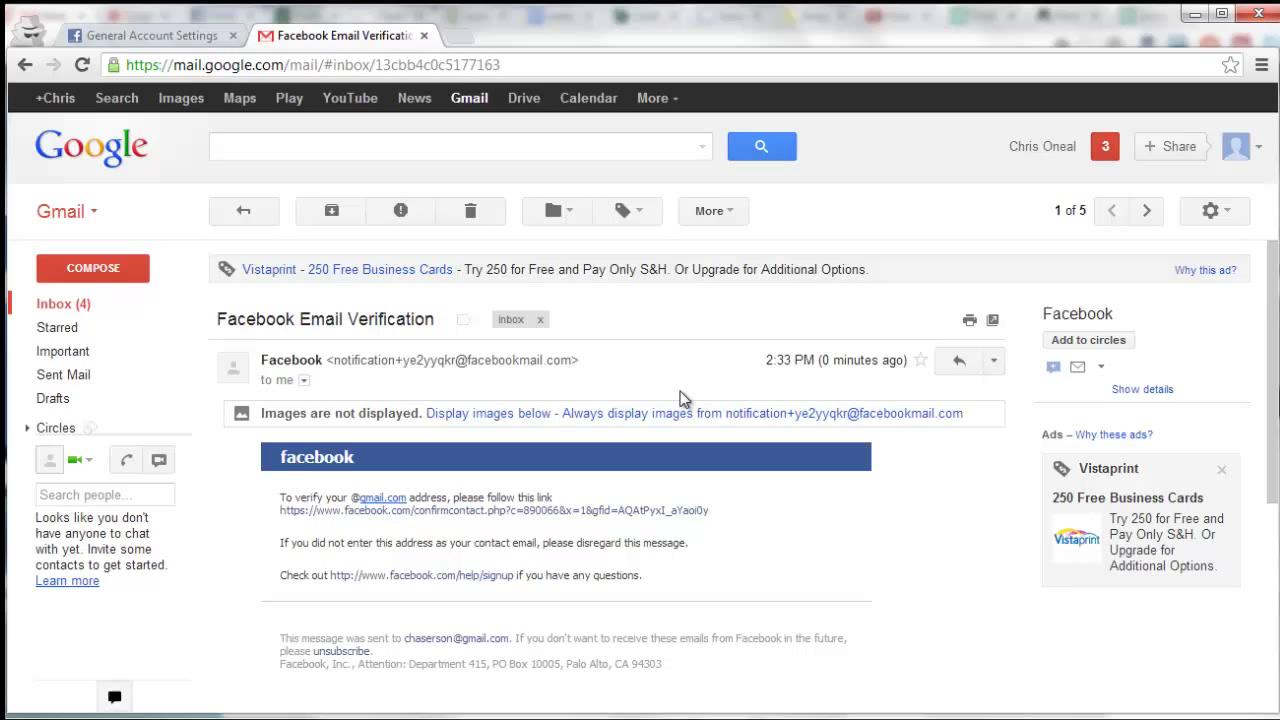
pyautogui.scroll(-3)
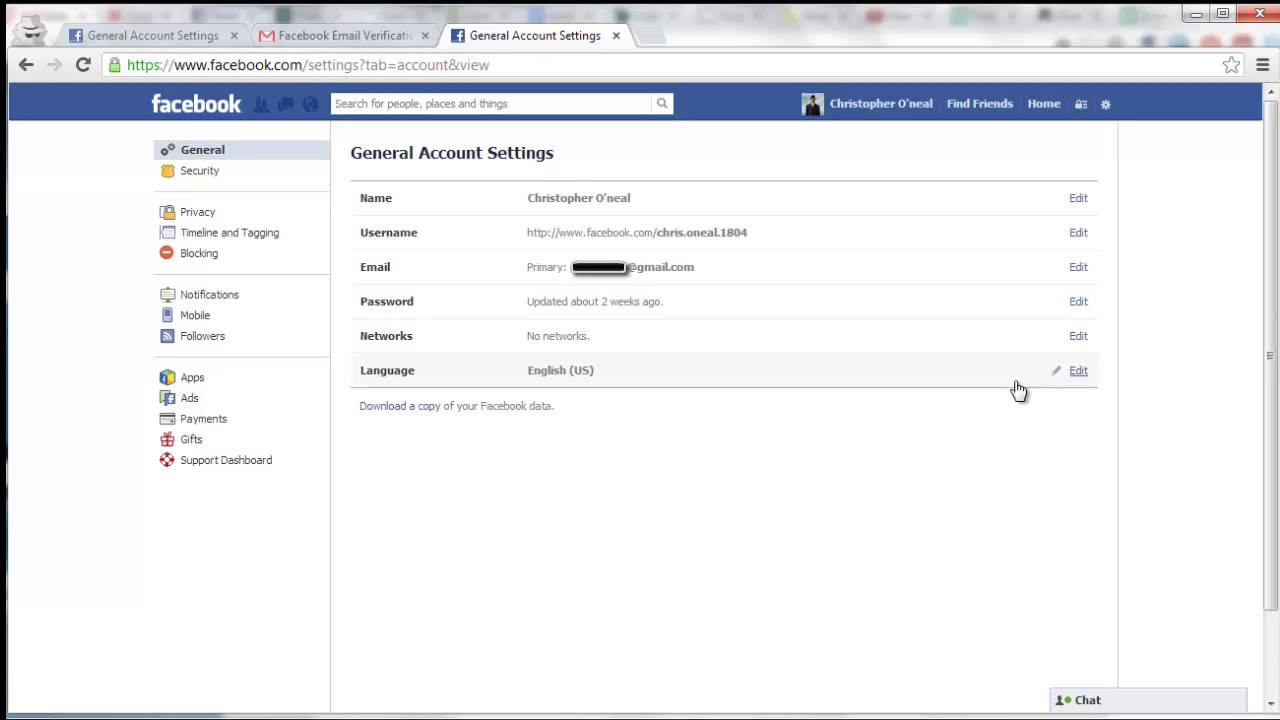
pyautogui.moveTo(1078, 267)
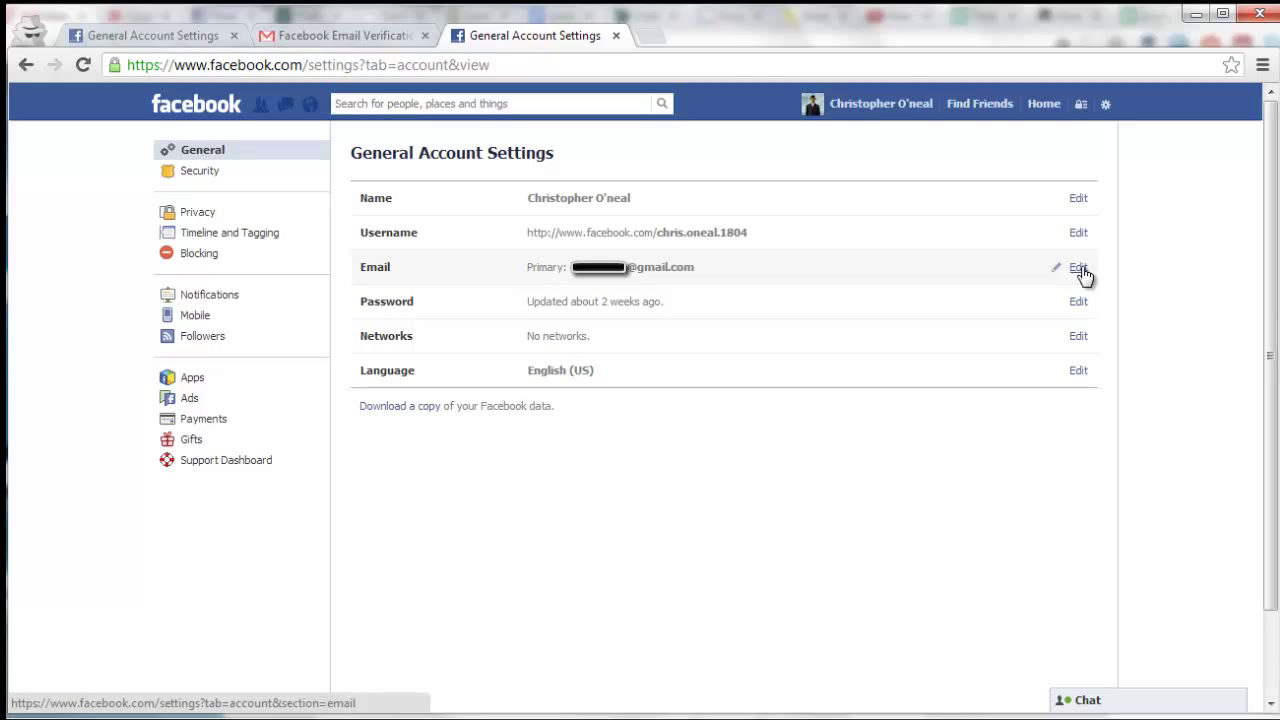
pyautogui.click(1078, 267)
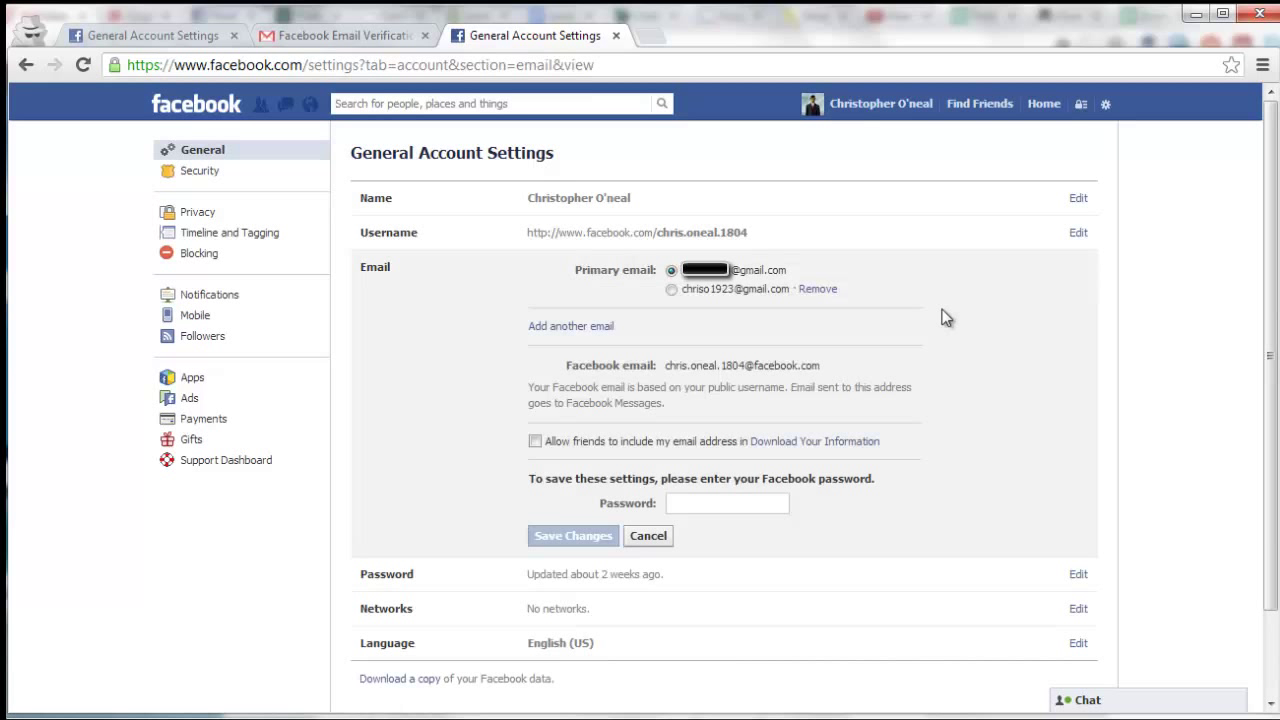
pyautogui.moveTo(705, 352)
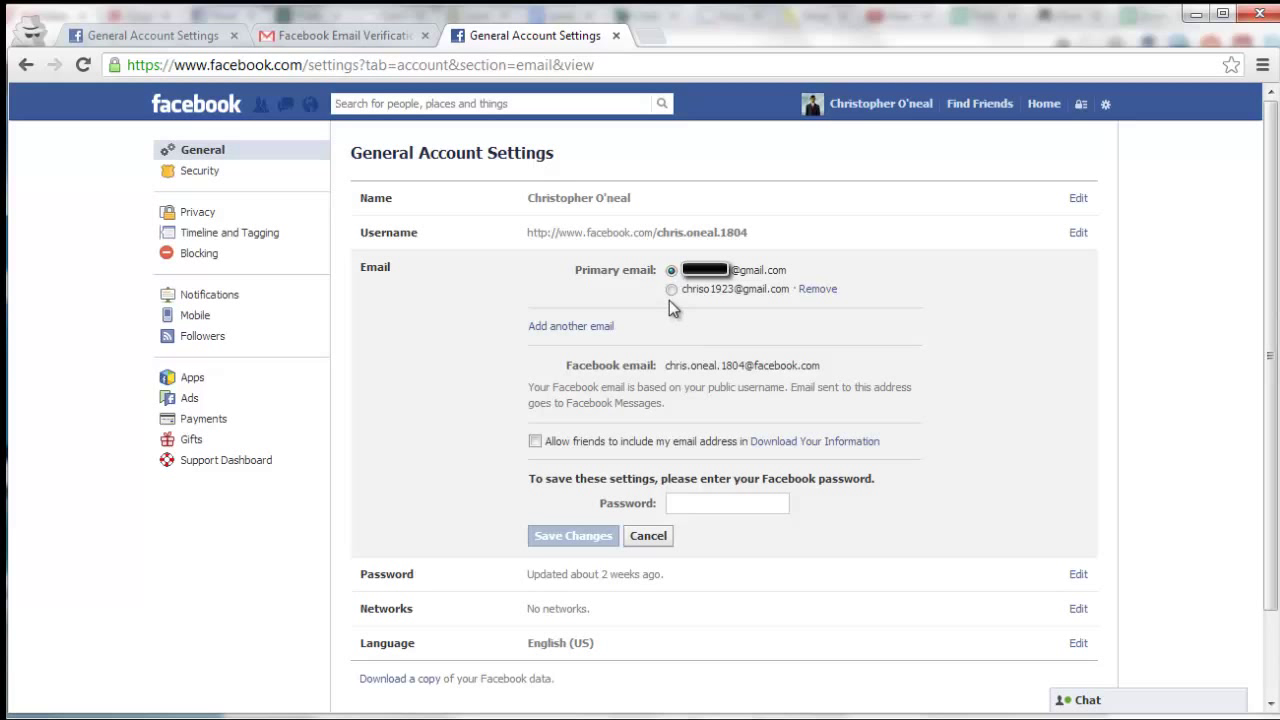
pyautogui.click(671, 289)
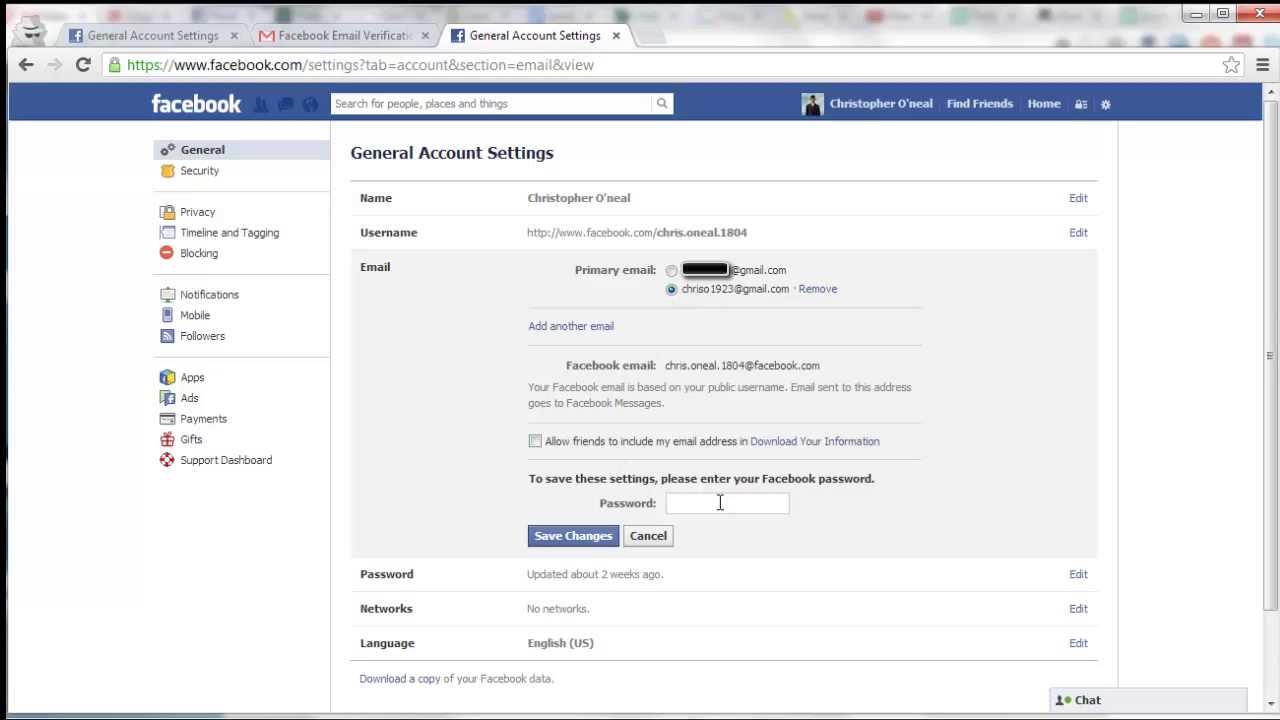
pyautogui.click(727, 503)
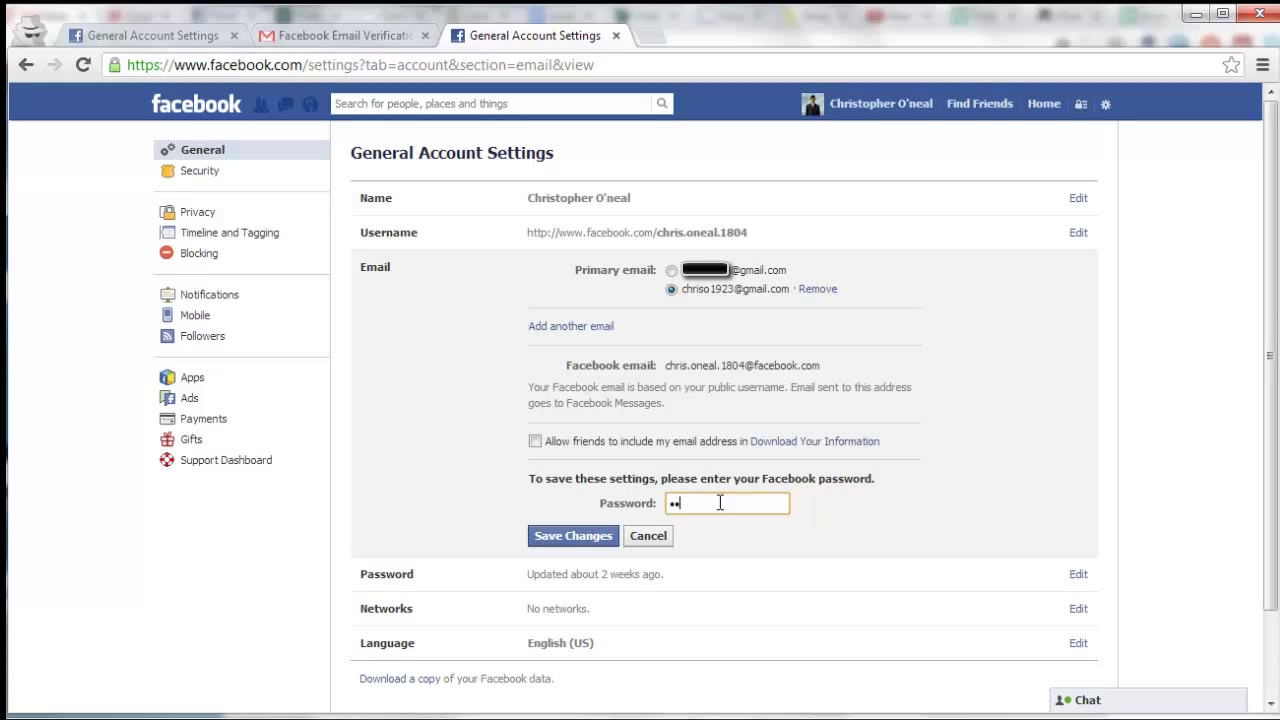
pyautogui.write('password')
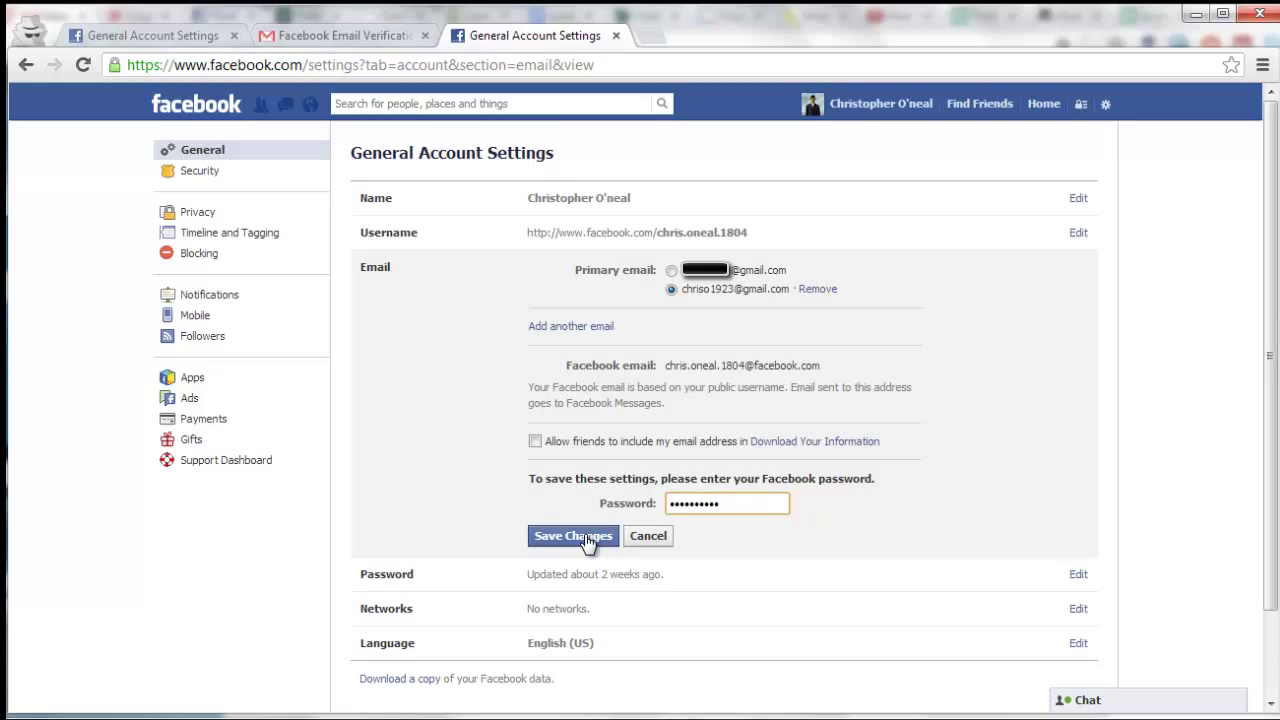
pyautogui.click(572, 535)
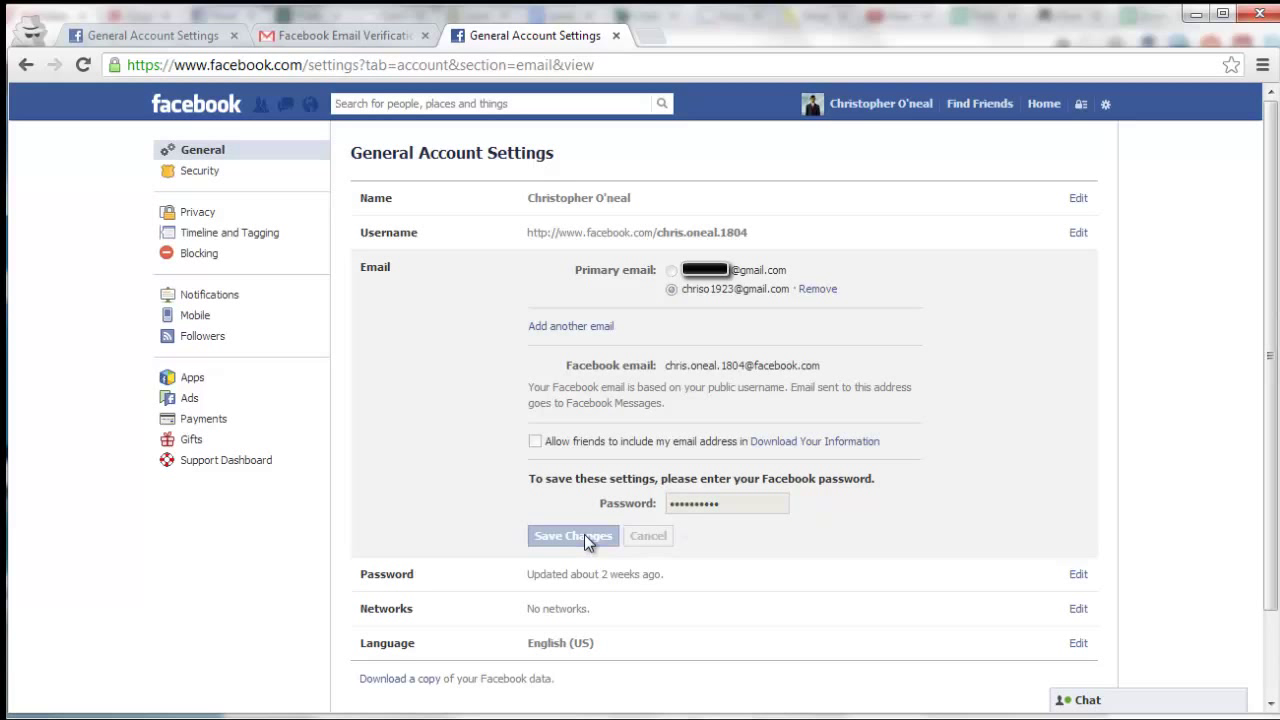
pyautogui.click(572, 535)
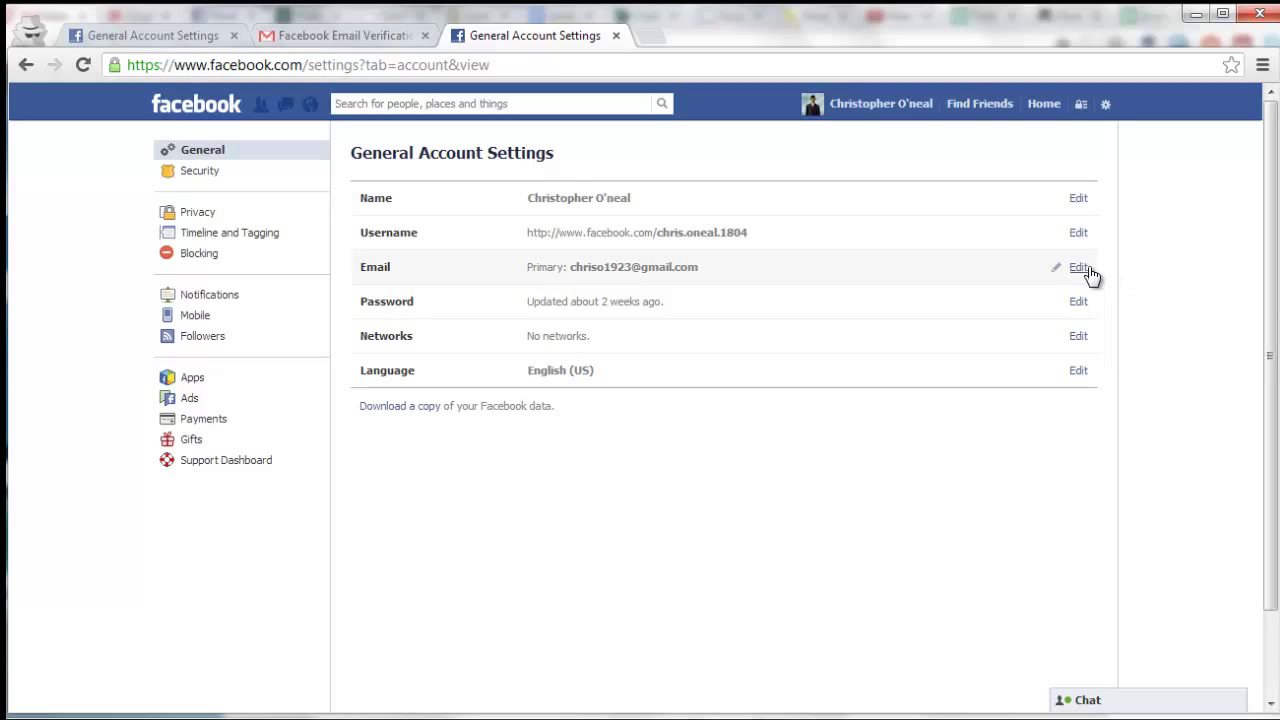
# - Remove the old email address, confirm with the password, and save
pyautogui.click(1078, 267)
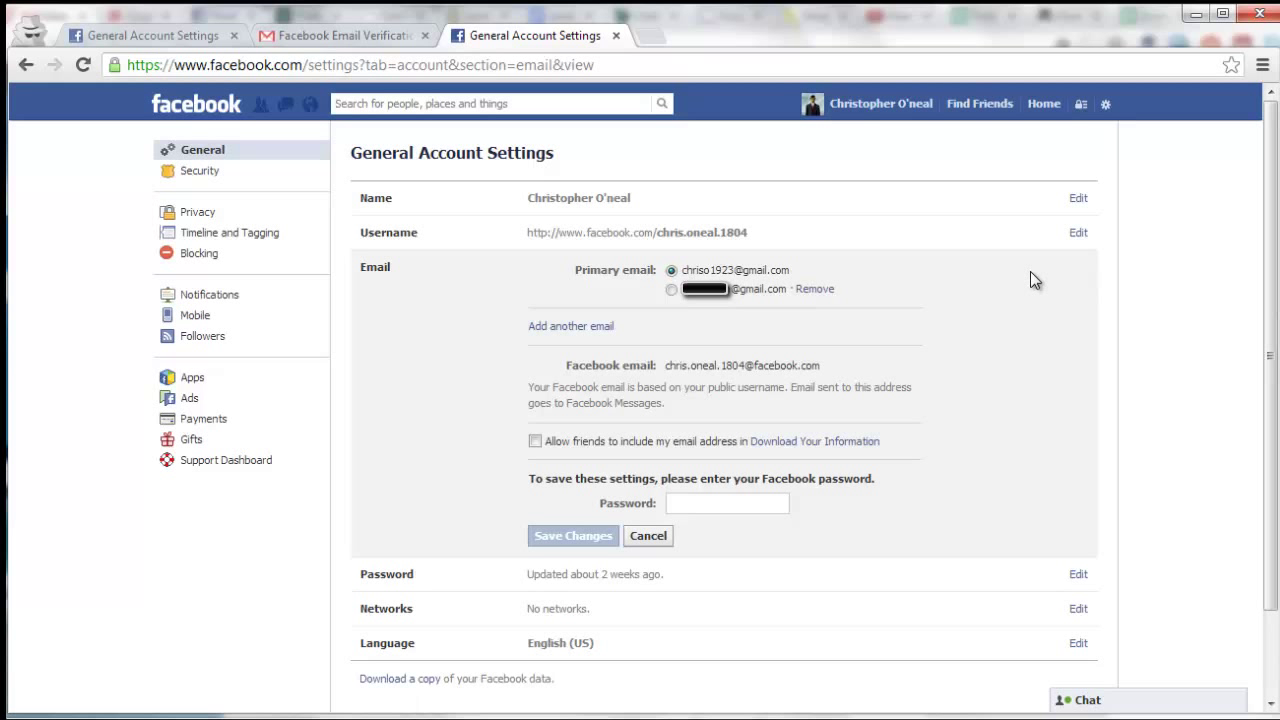
pyautogui.moveTo(901, 281)
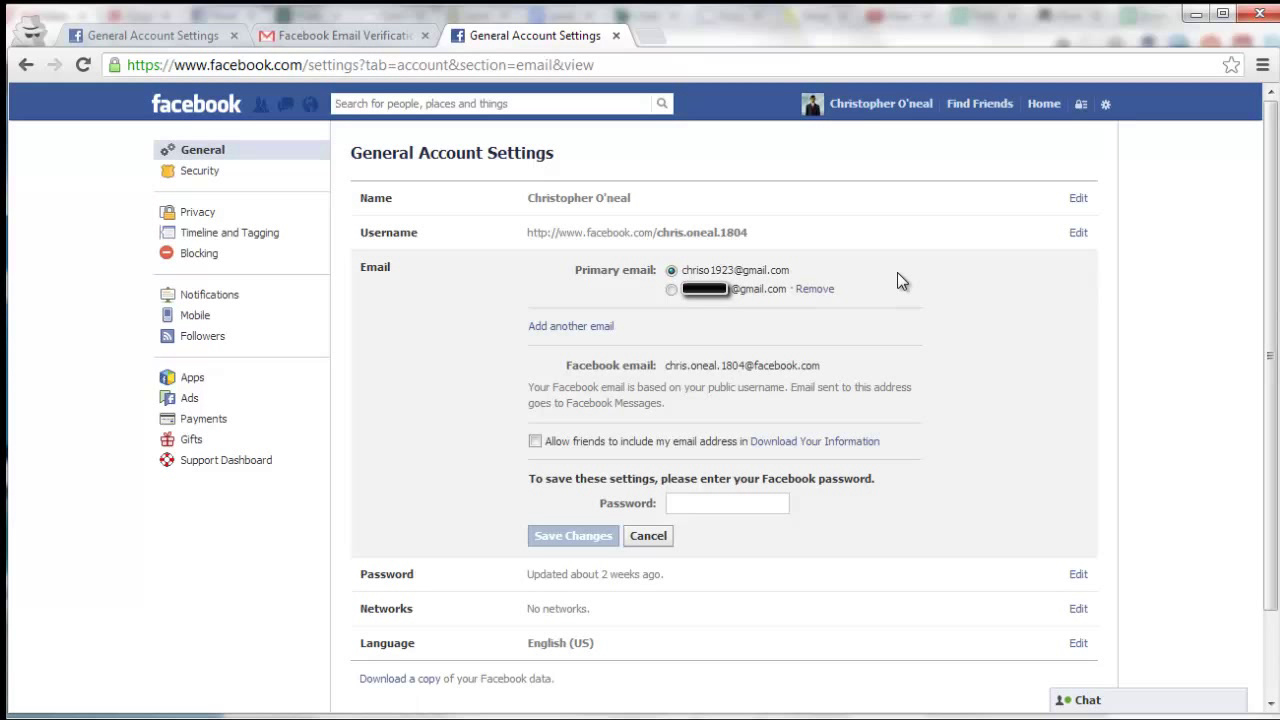
pyautogui.moveTo(853, 305)
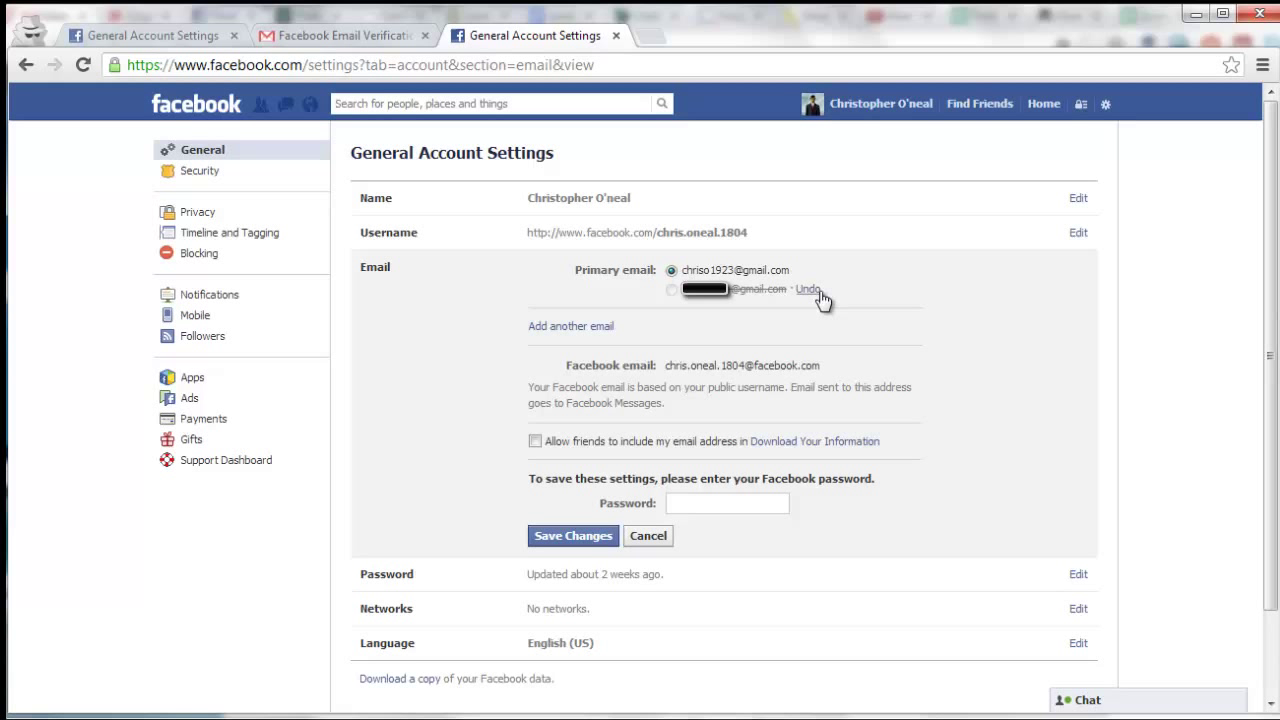
pyautogui.moveTo(652, 358)
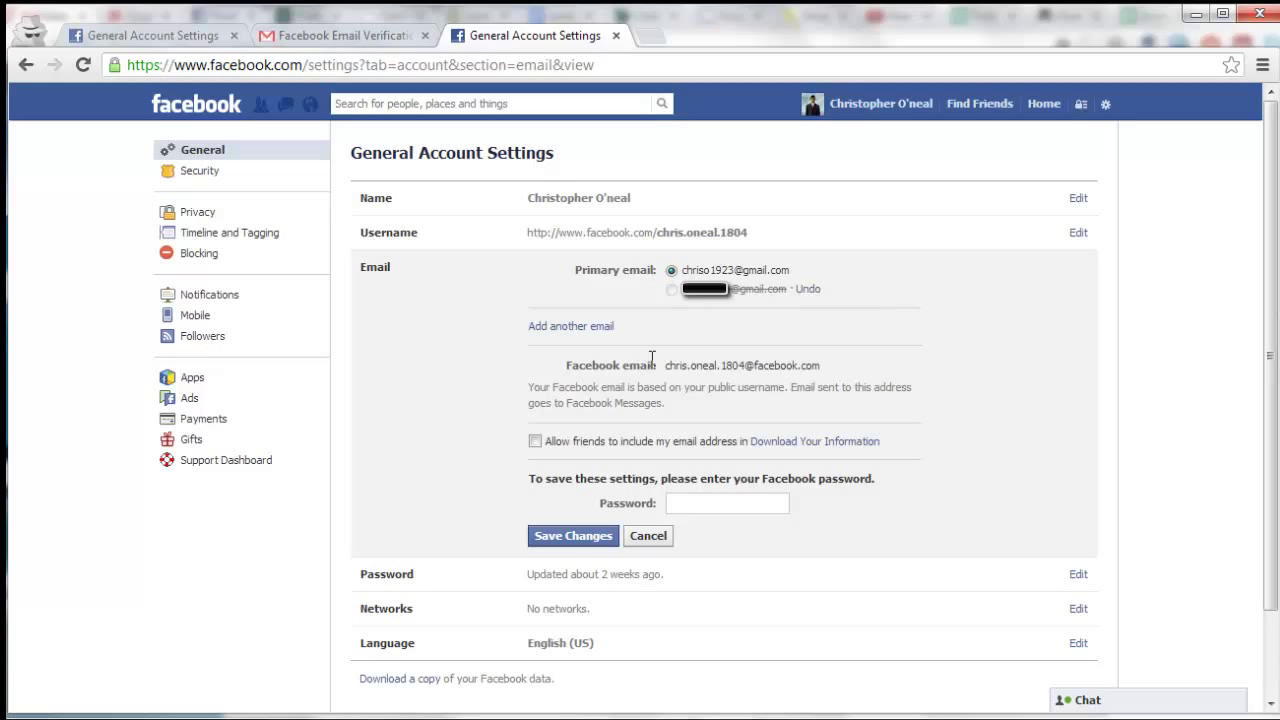
pyautogui.click(727, 503)
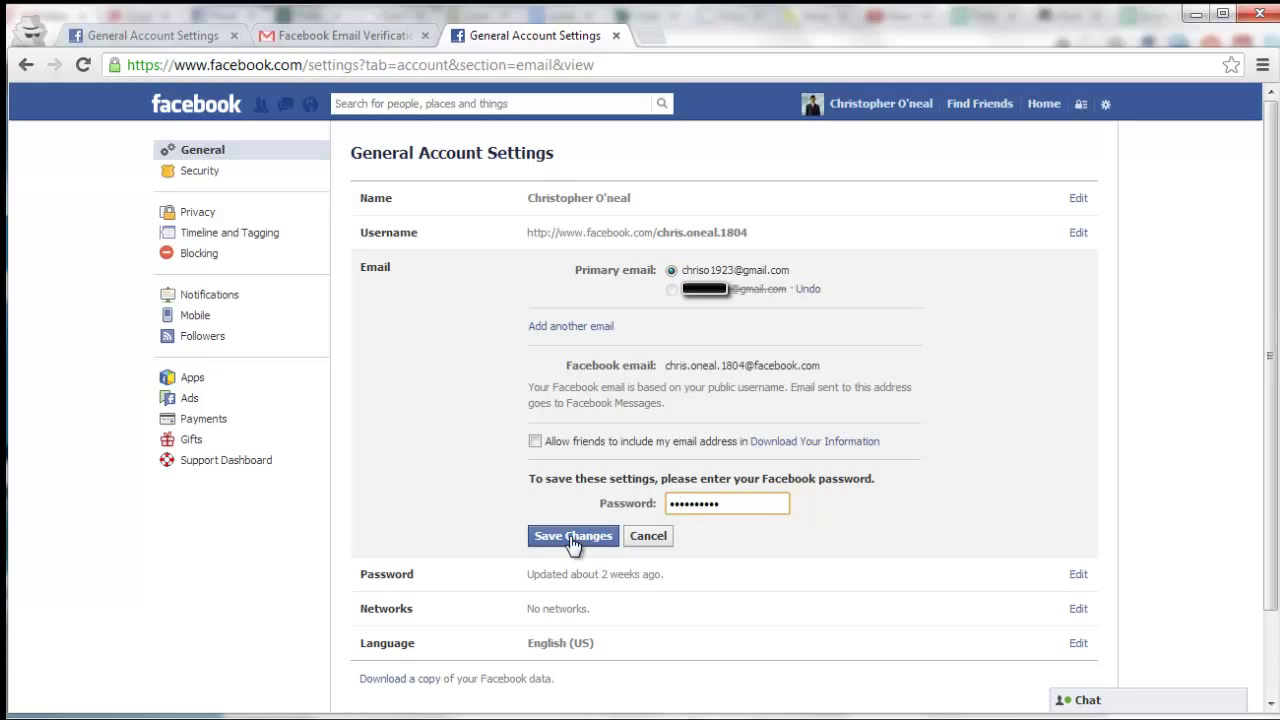
pyautogui.click(572, 535)
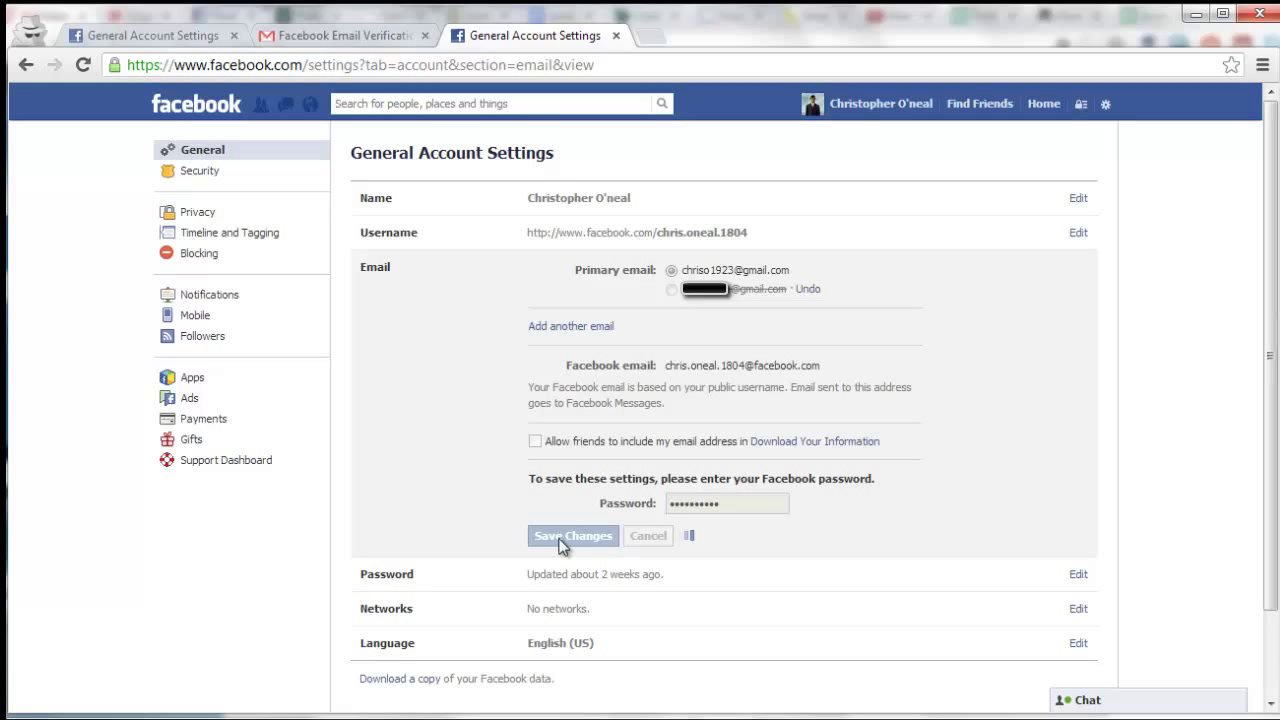
pyautogui.click(572, 535)
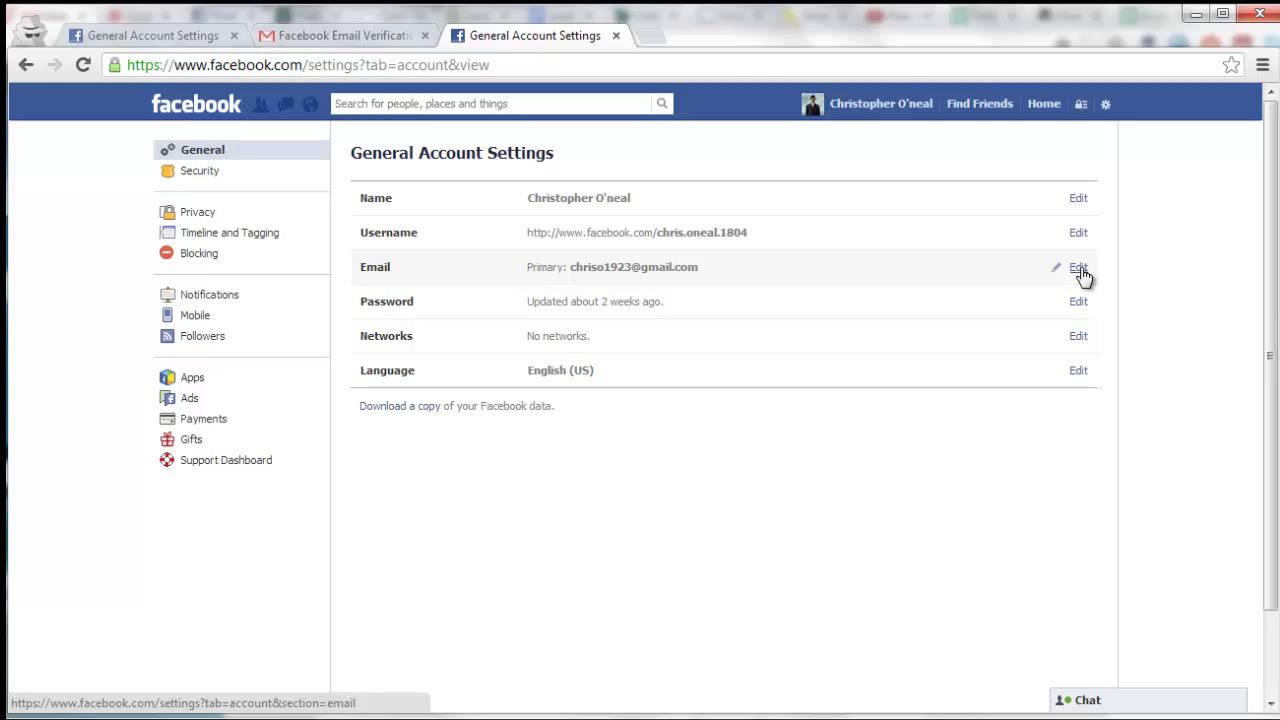
pyautogui.click(1078, 267)
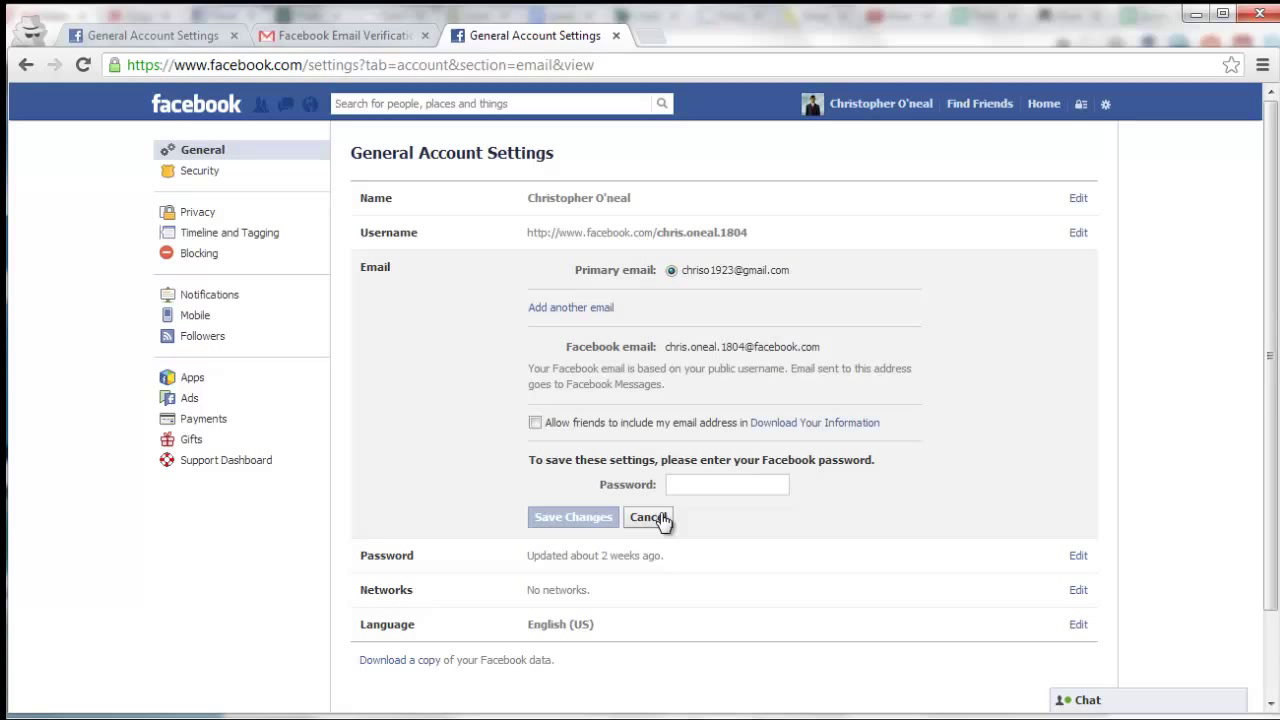
pyautogui.click(648, 517)
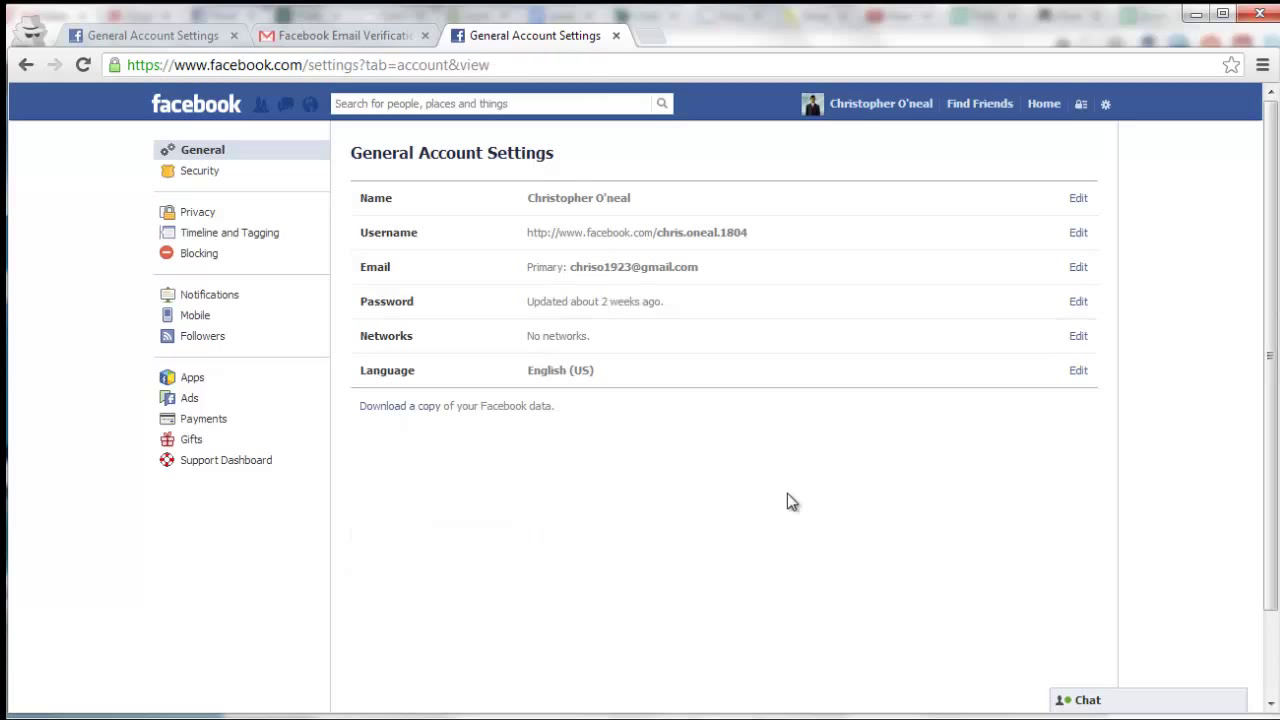